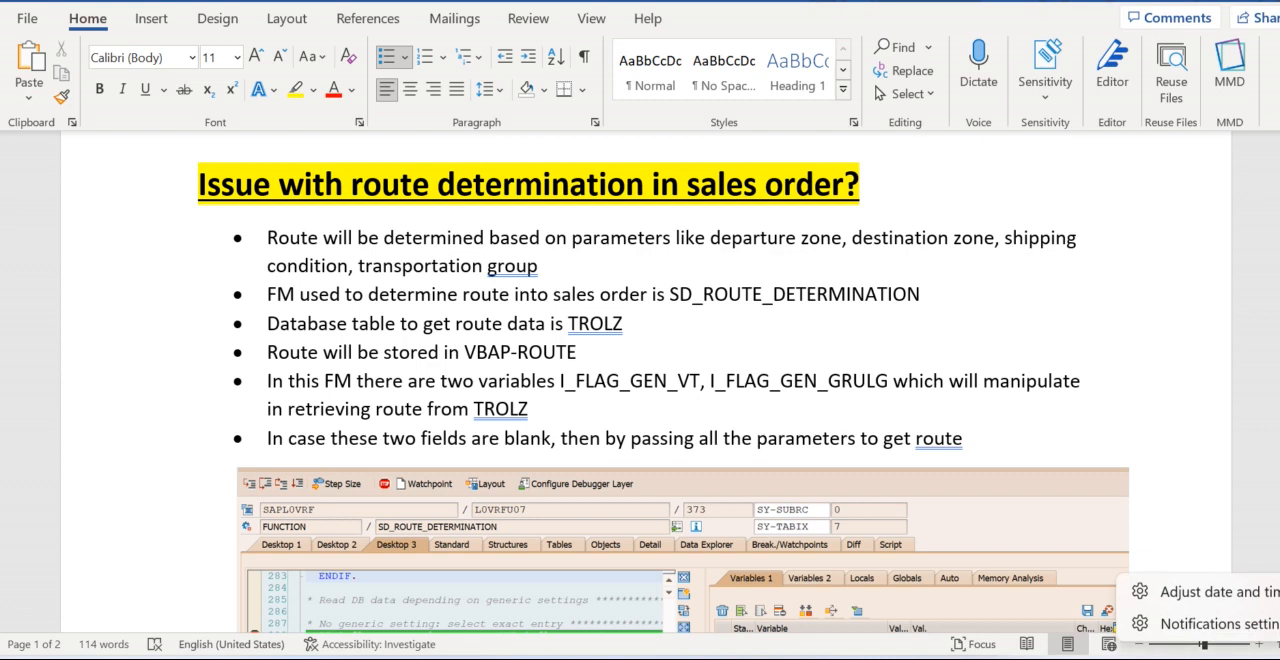
pyautogui.moveTo(1187, 365)
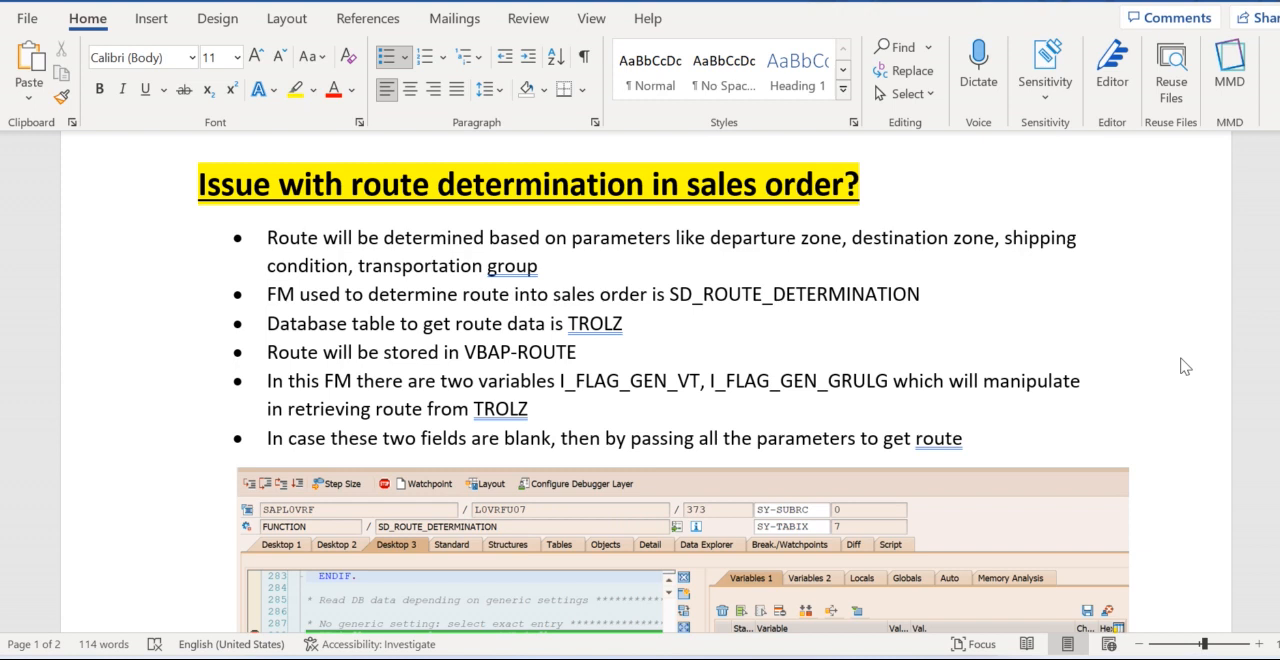
# Scroll past the route determination bullets toward the first ABAP debugger screenshot.
pyautogui.click(575, 352)
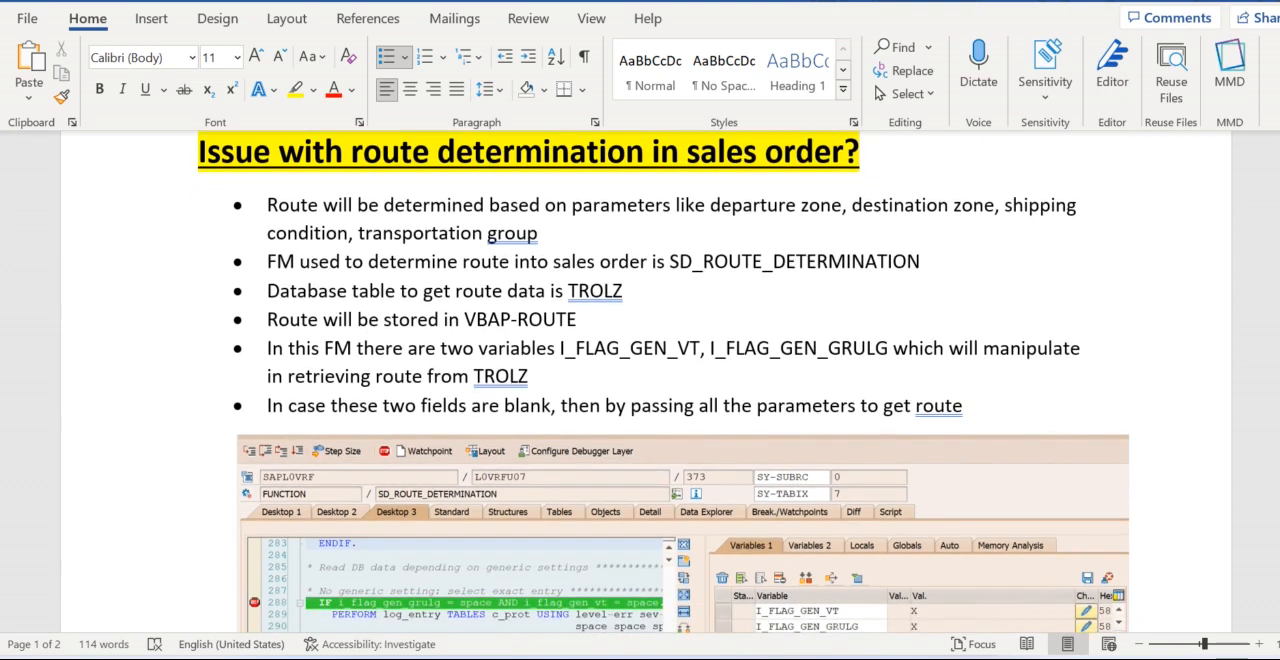
pyautogui.scroll(-3)
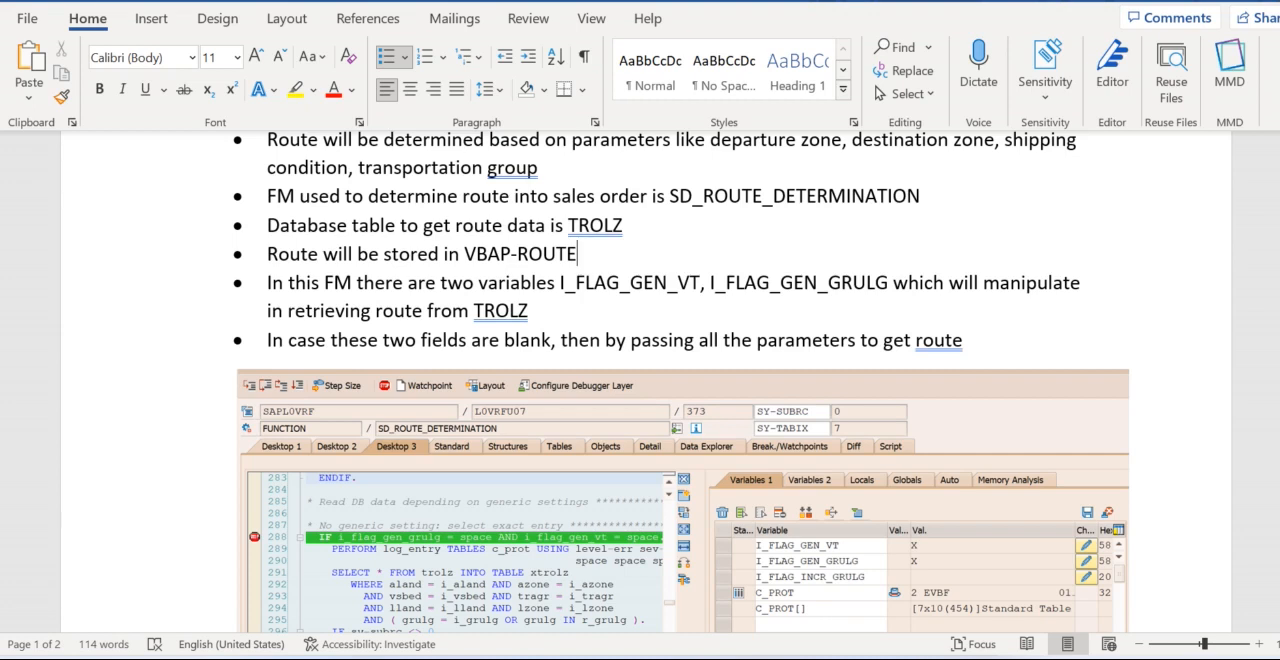
# Scroll until the first debugger screenshot's code and variables are fully visible.
pyautogui.scroll(-3)
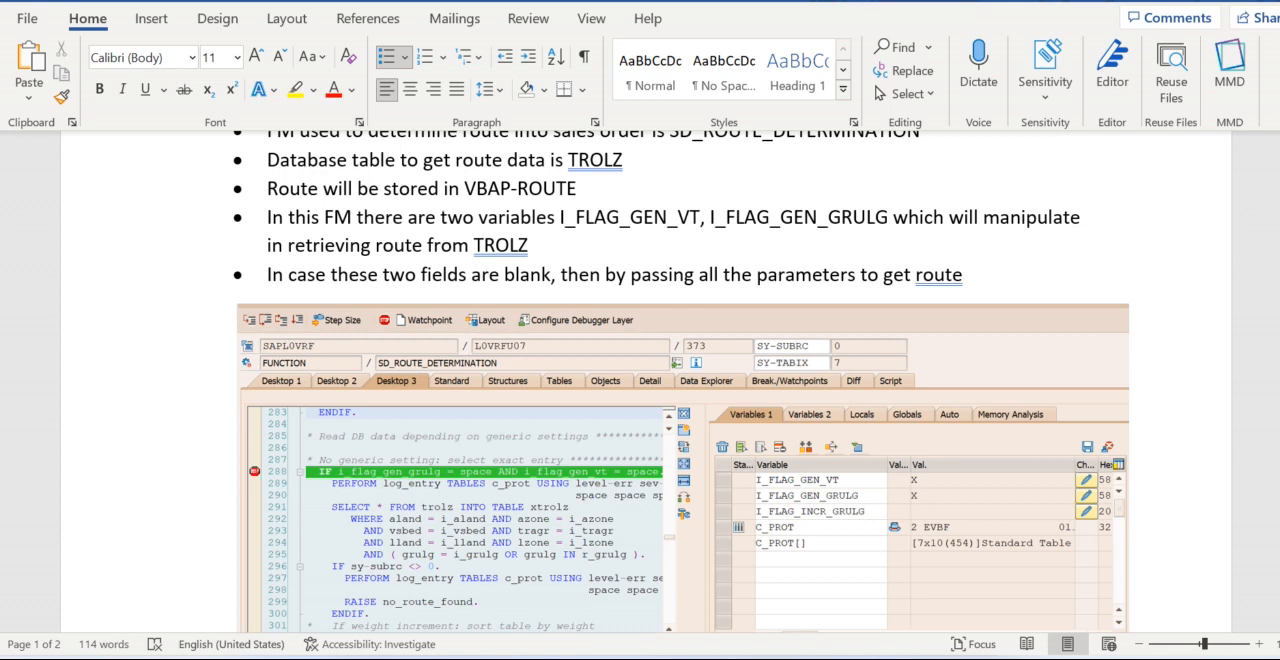
pyautogui.click(575, 188)
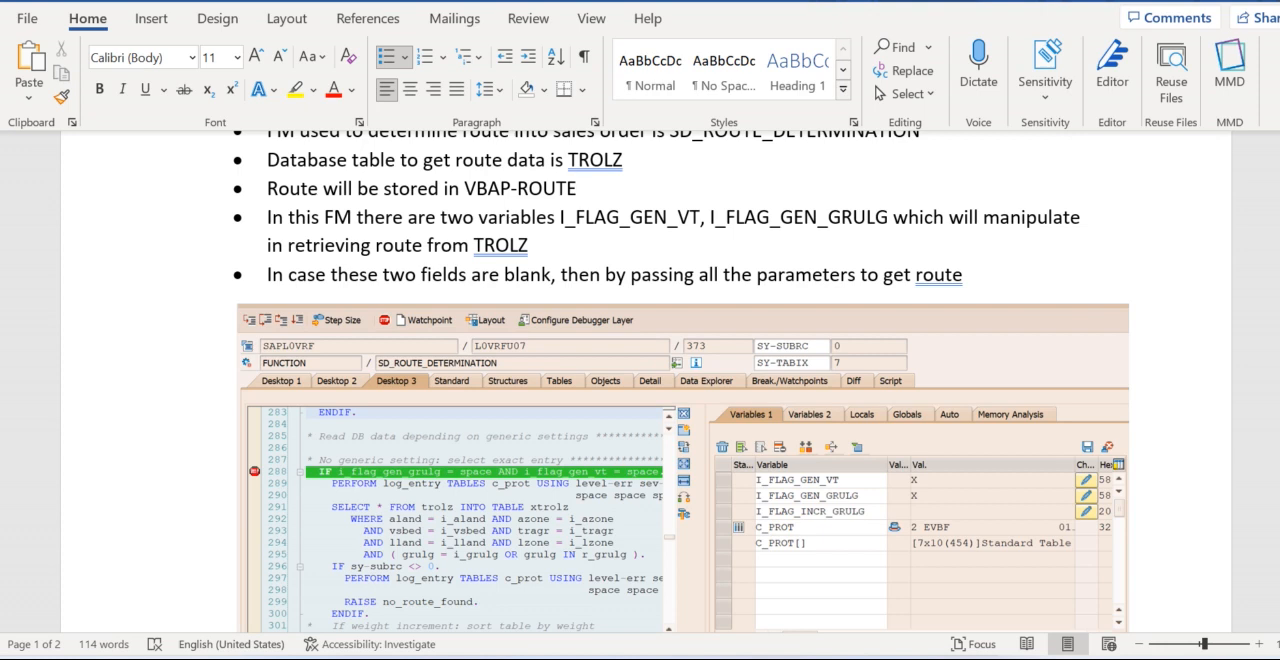
pyautogui.scroll(-3)
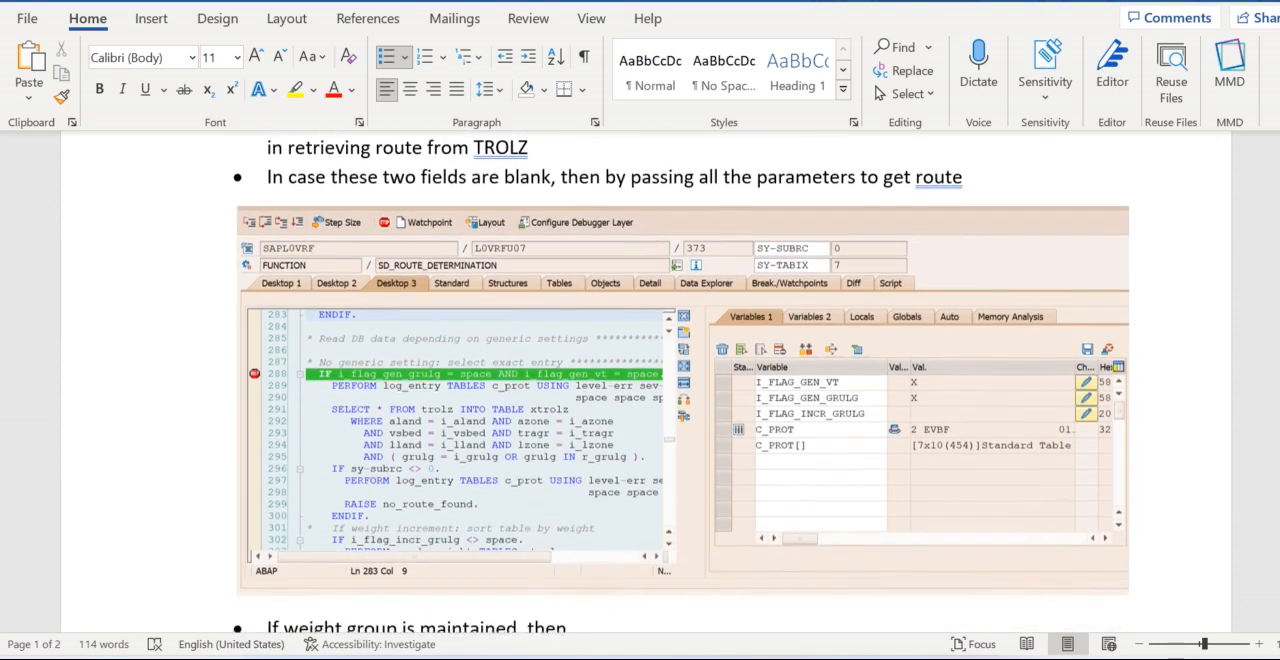
# Scroll to the 'If weight group is maintained, then' bullet and its green-highlighted screenshot.
pyautogui.scroll(-3)
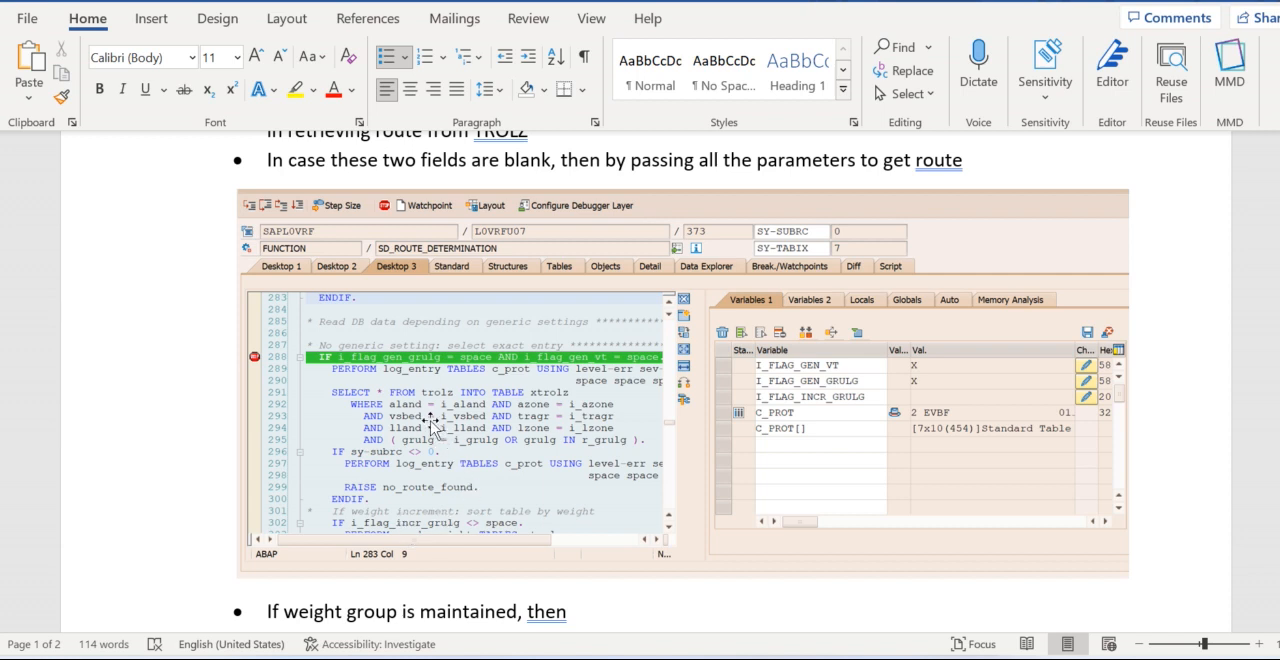
pyautogui.moveTo(546, 440)
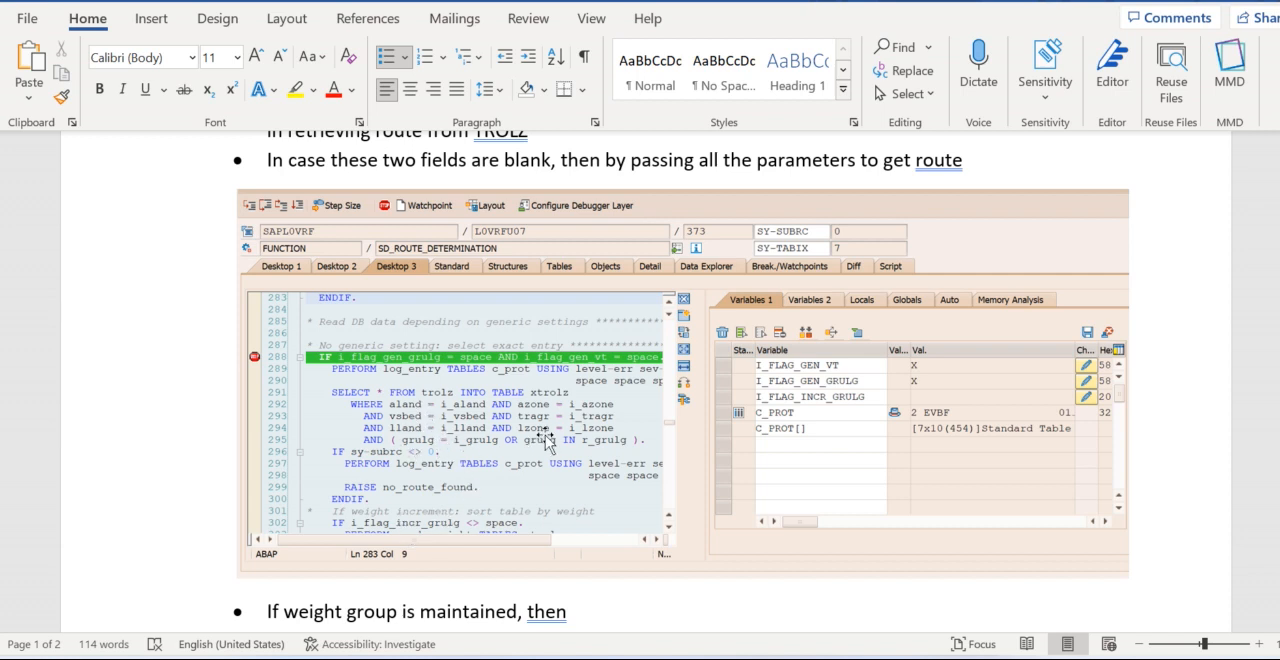
pyautogui.moveTo(543, 468)
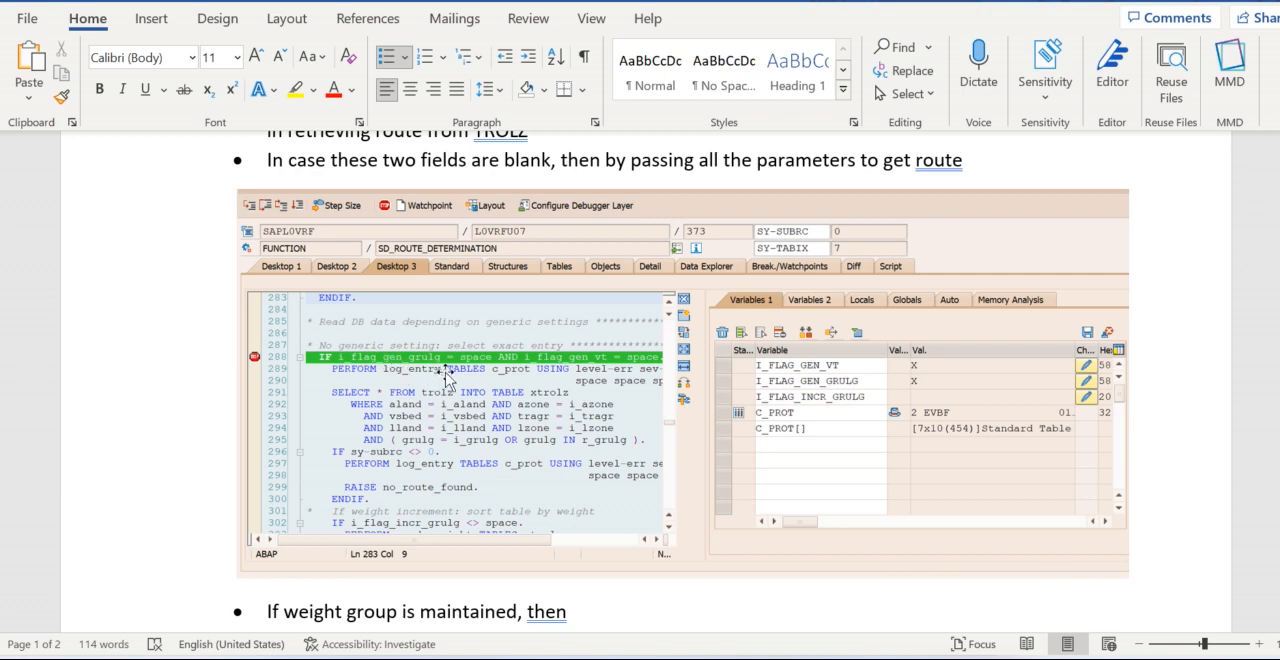
pyautogui.moveTo(515, 405)
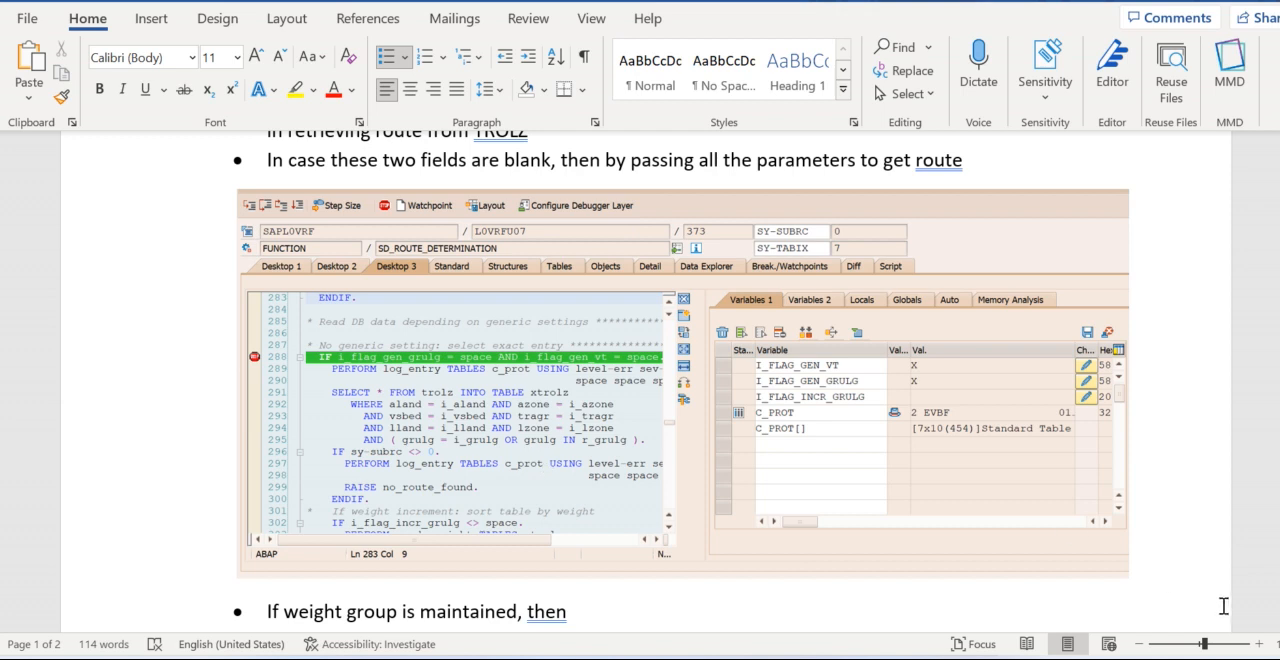
pyautogui.scroll(-3)
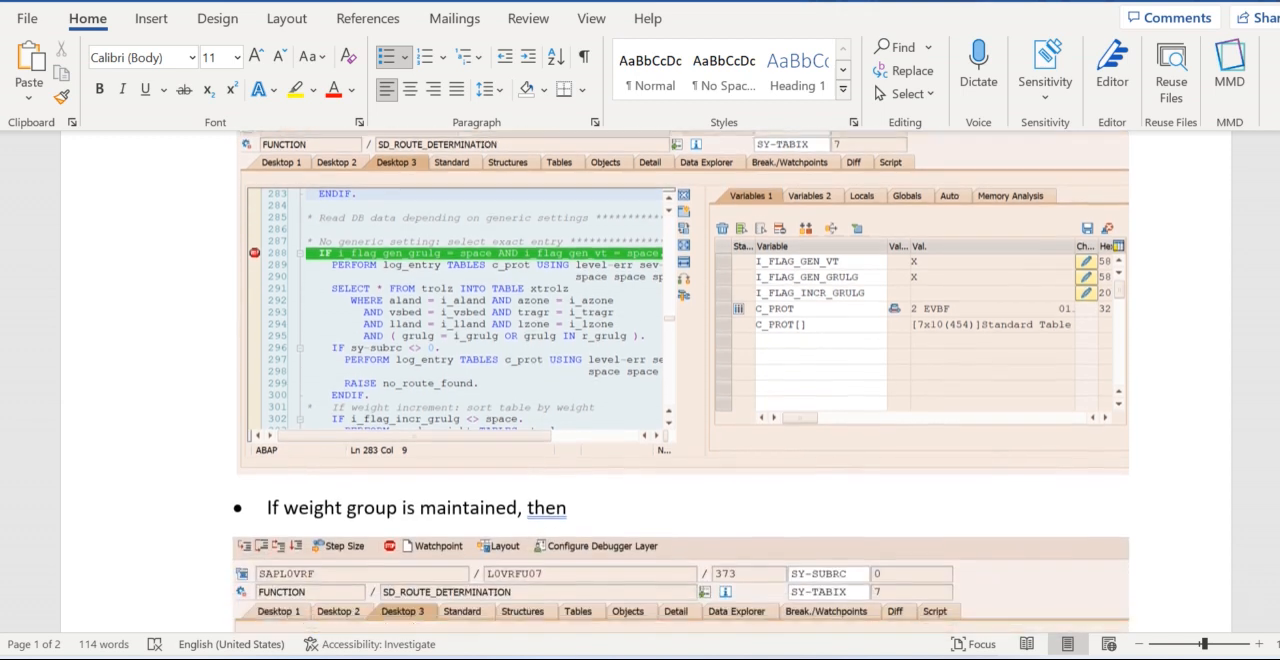
pyautogui.scroll(-3)
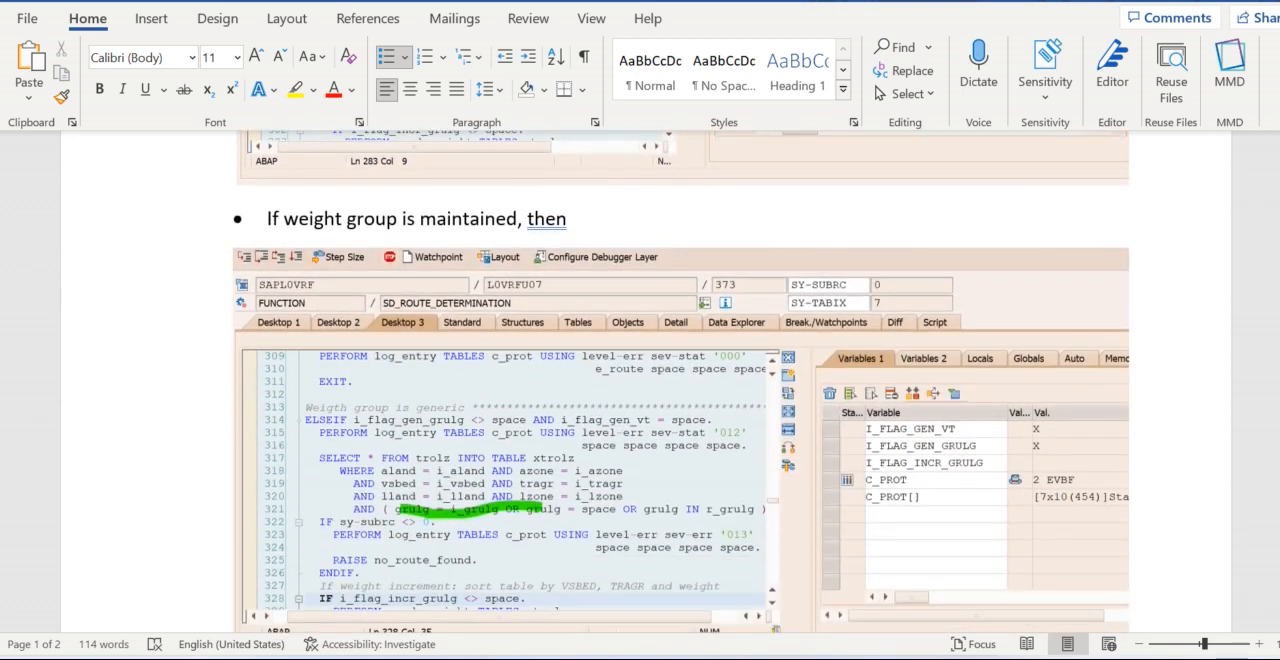
# Scroll onto page 2 to the generic shipping condition and transport group screenshot.
pyautogui.scroll(-3)
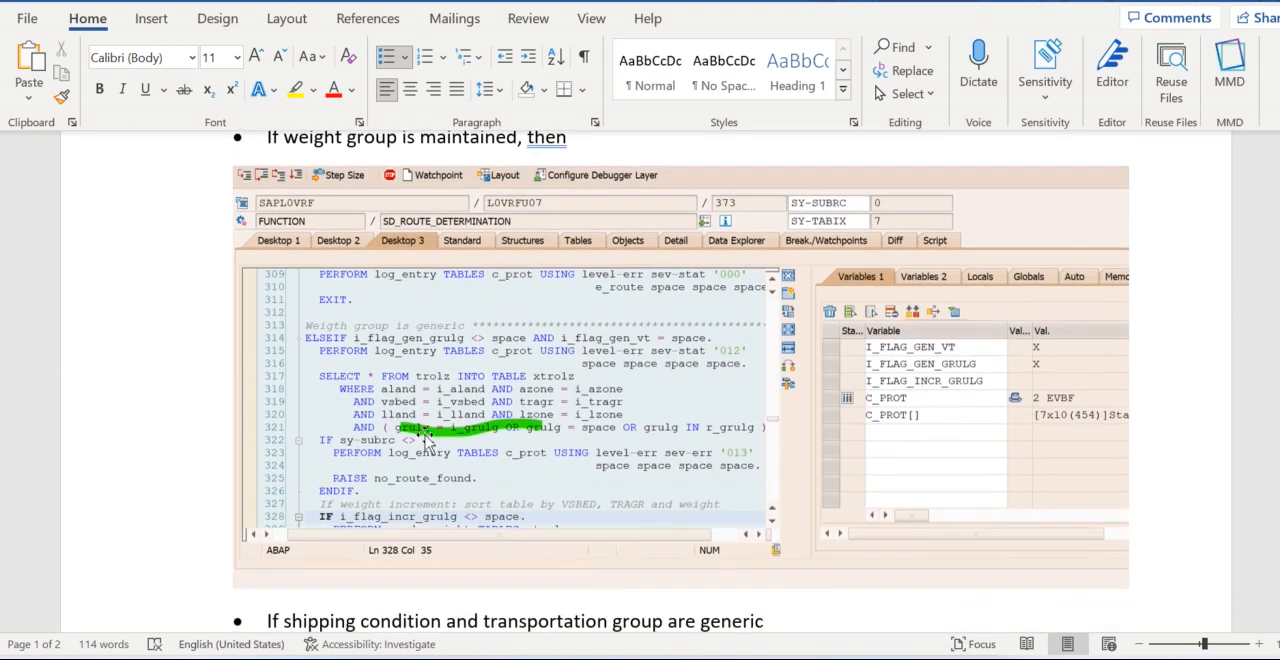
pyautogui.moveTo(447, 340)
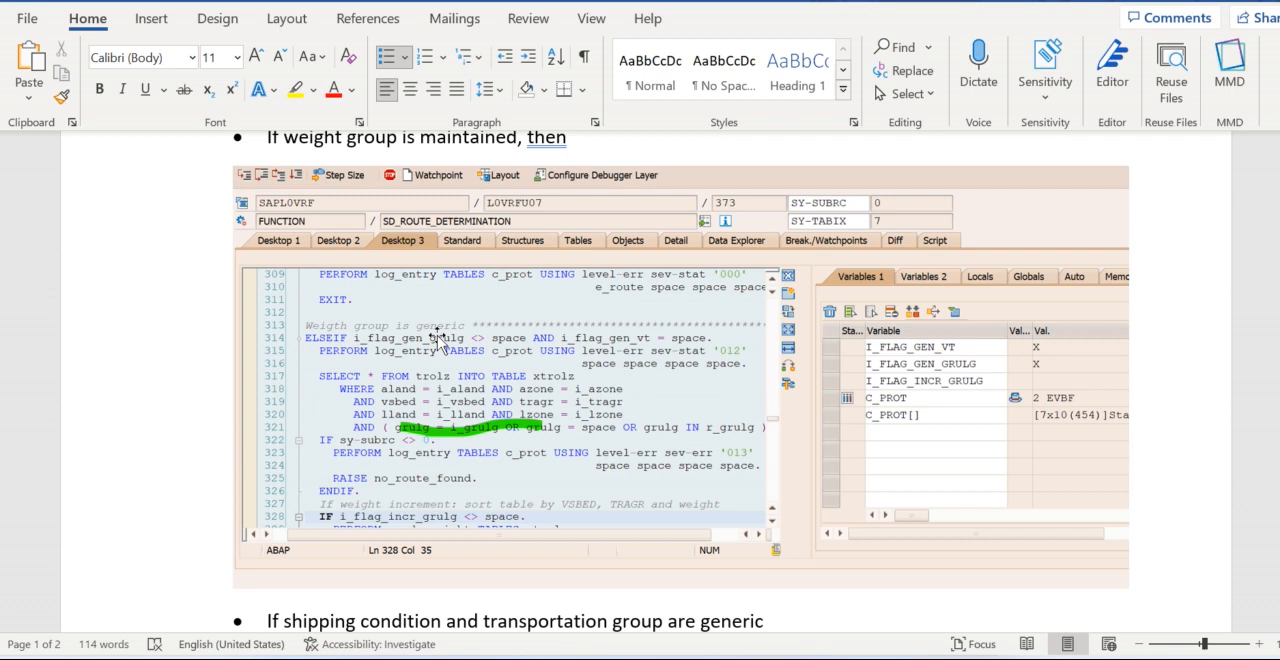
pyautogui.moveTo(645, 335)
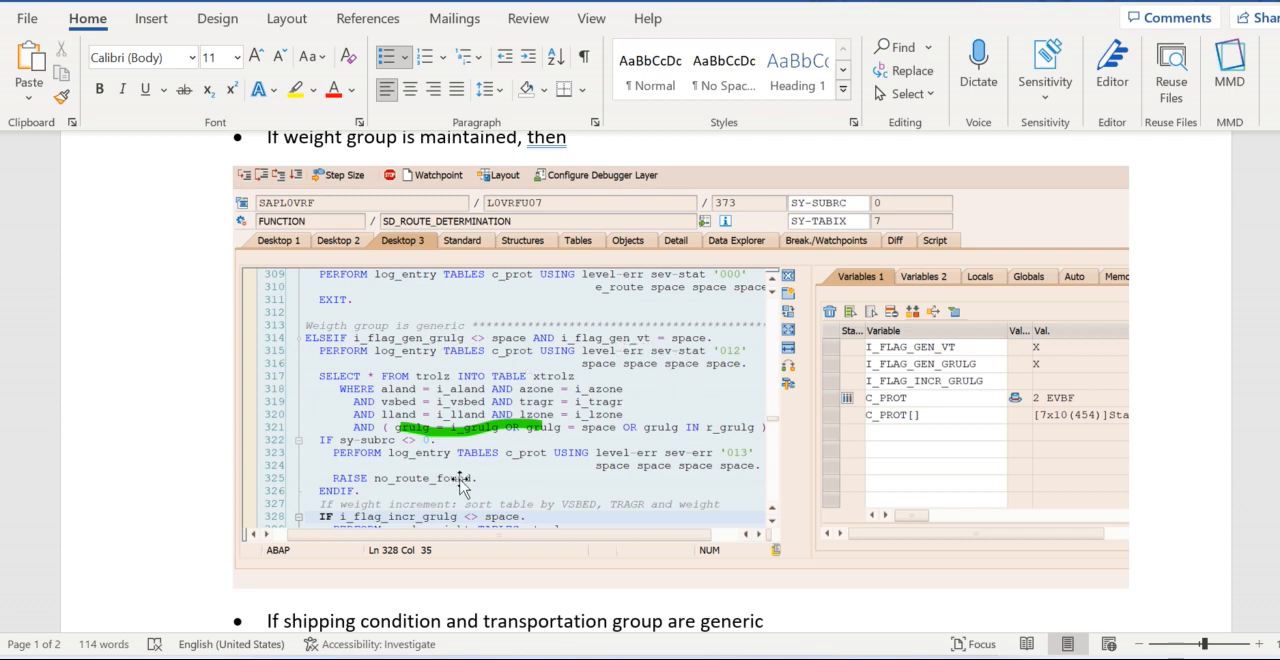
pyautogui.moveTo(430, 452)
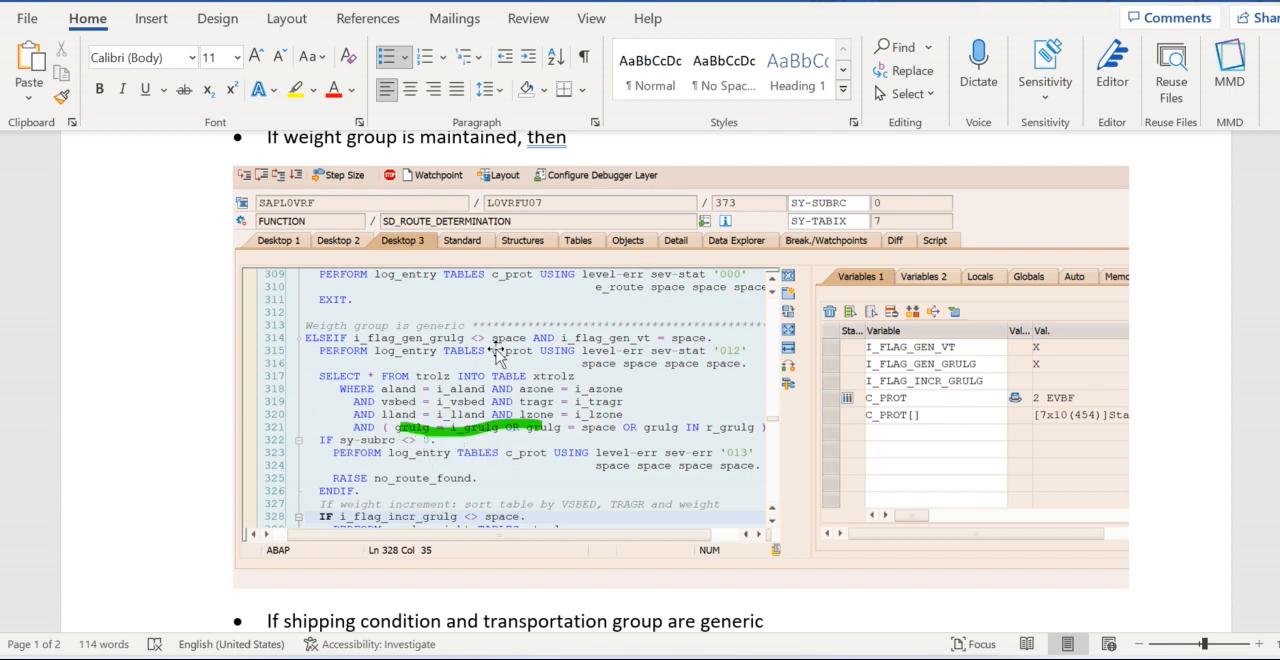
pyautogui.moveTo(455, 412)
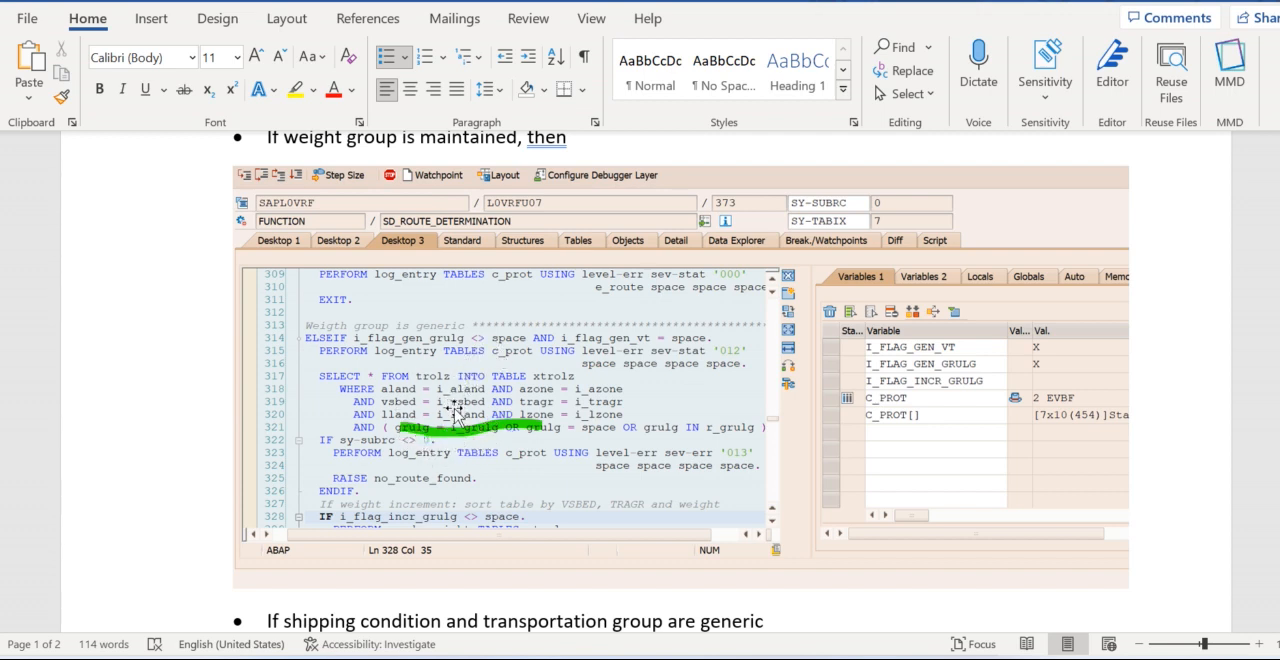
pyautogui.moveTo(412, 439)
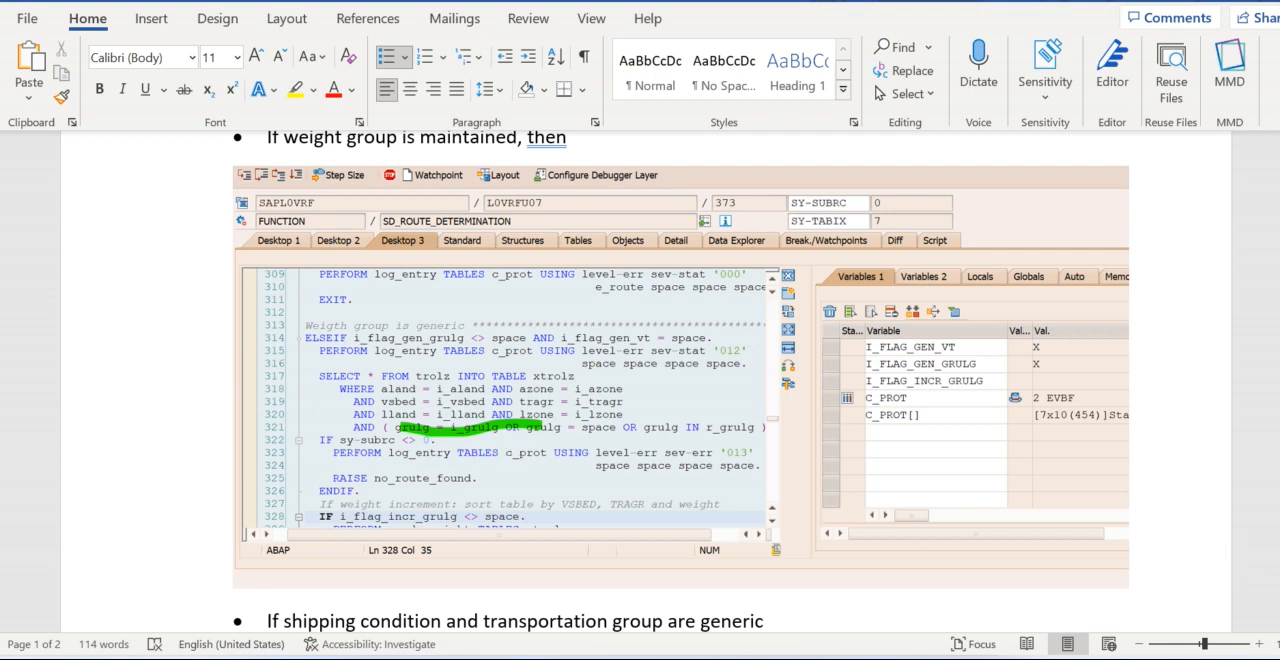
pyautogui.scroll(-3)
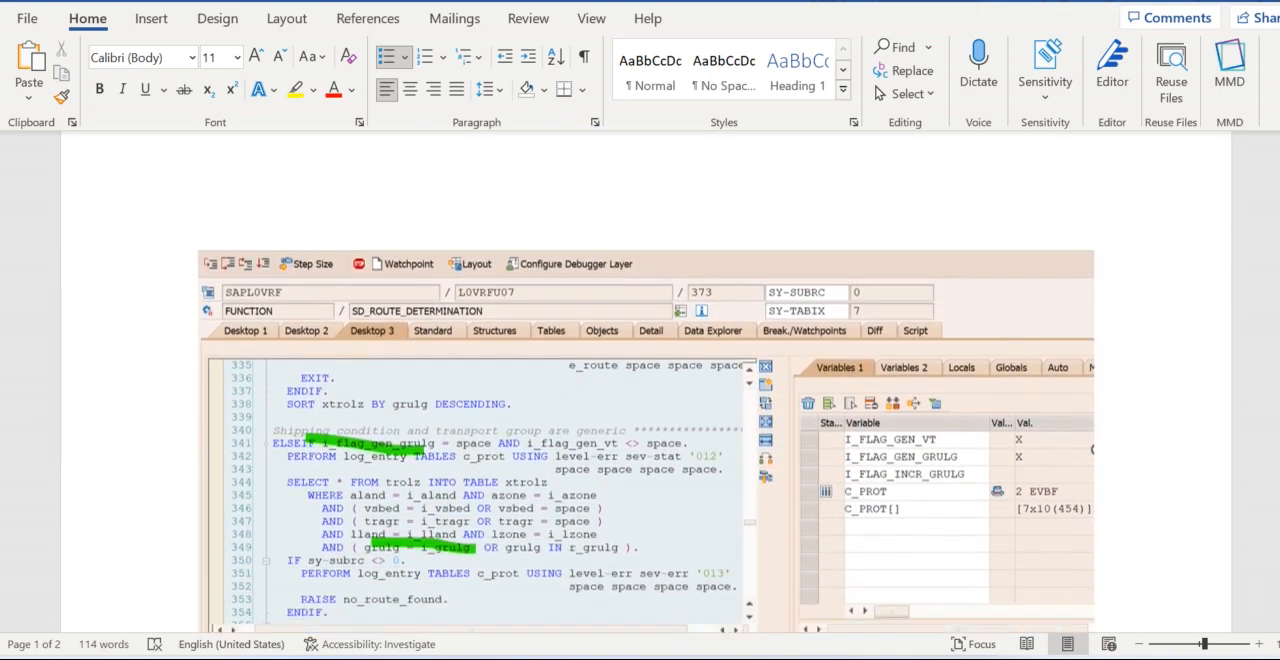
pyautogui.scroll(-3)
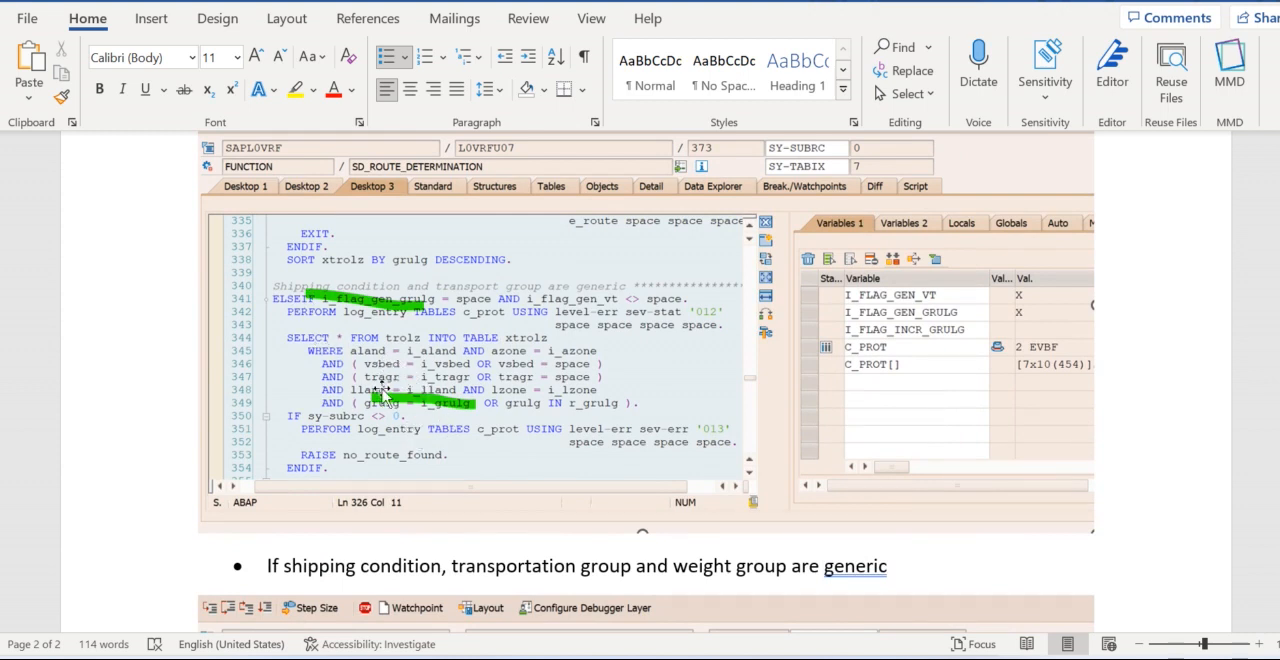
pyautogui.moveTo(410, 367)
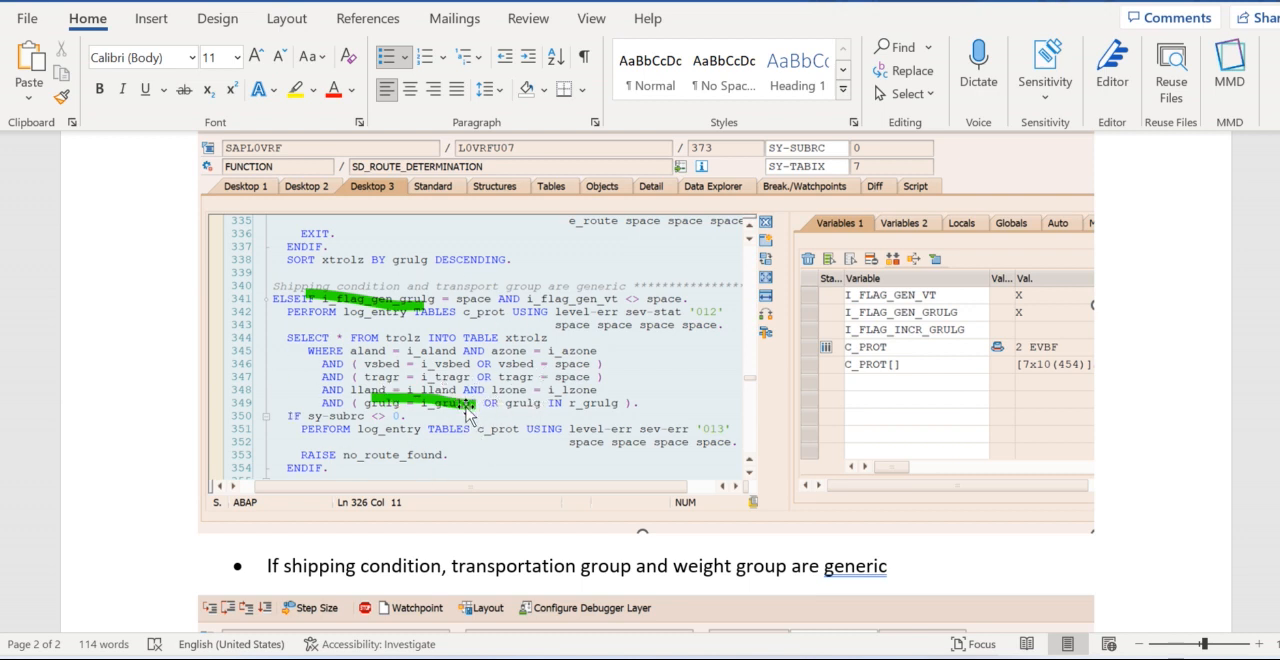
pyautogui.moveTo(395, 325)
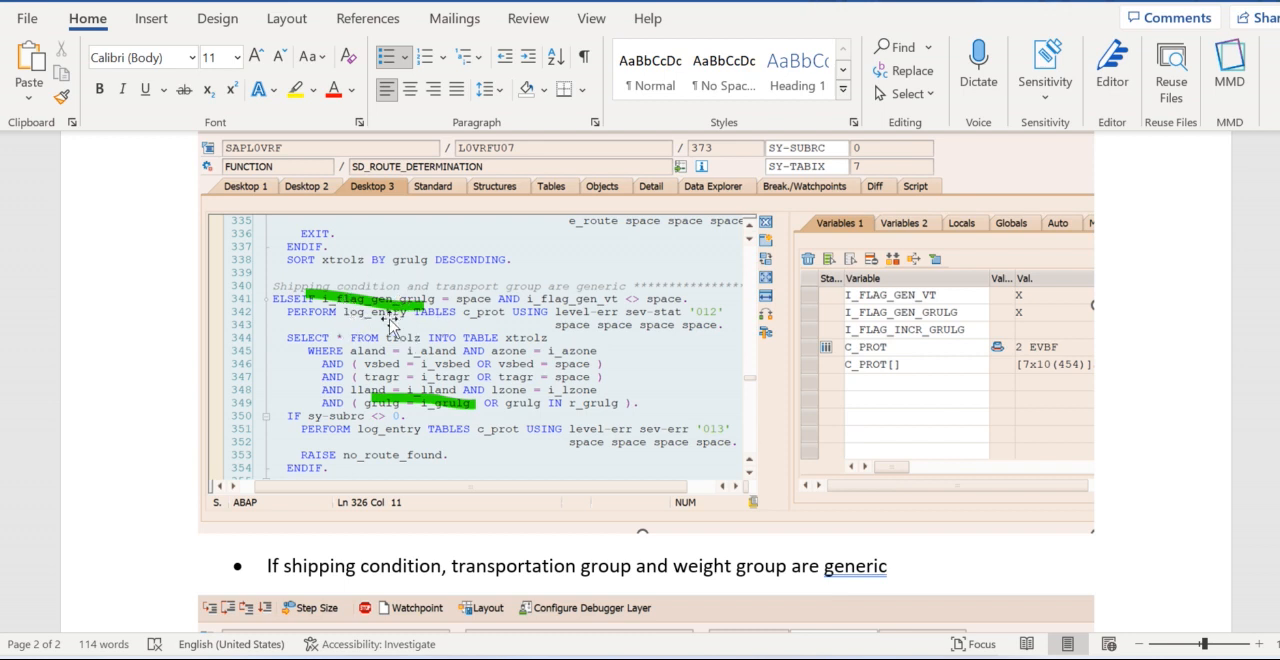
pyautogui.moveTo(445, 318)
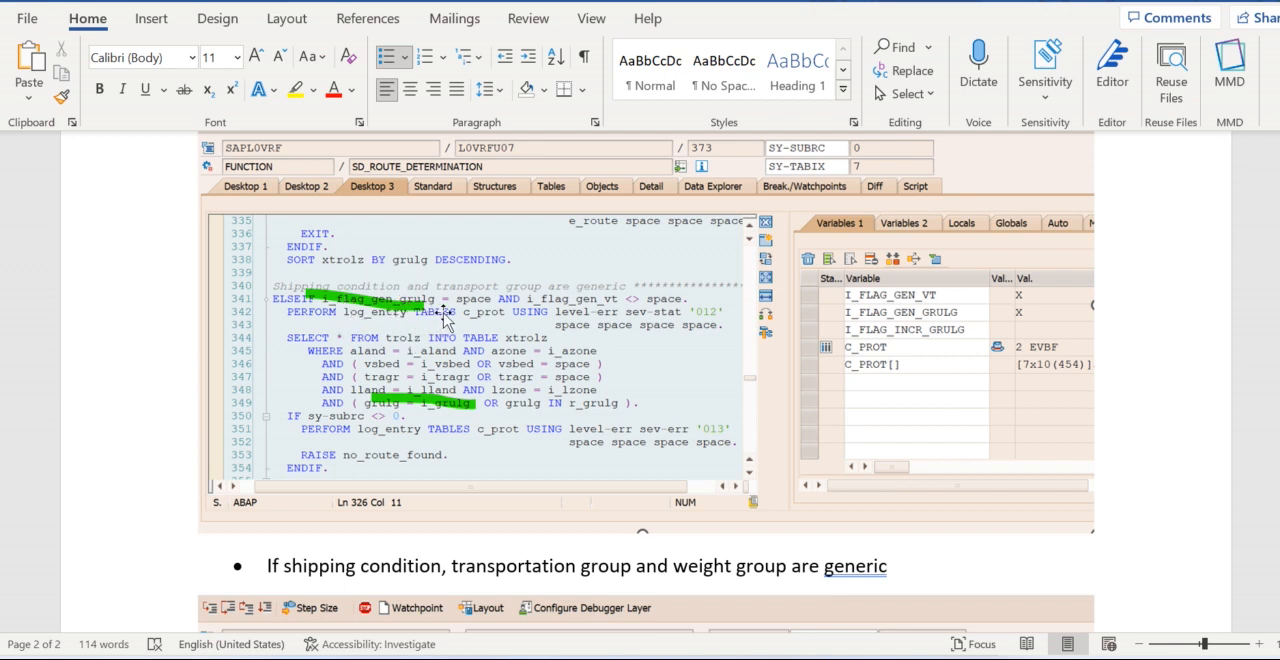
pyautogui.moveTo(681, 406)
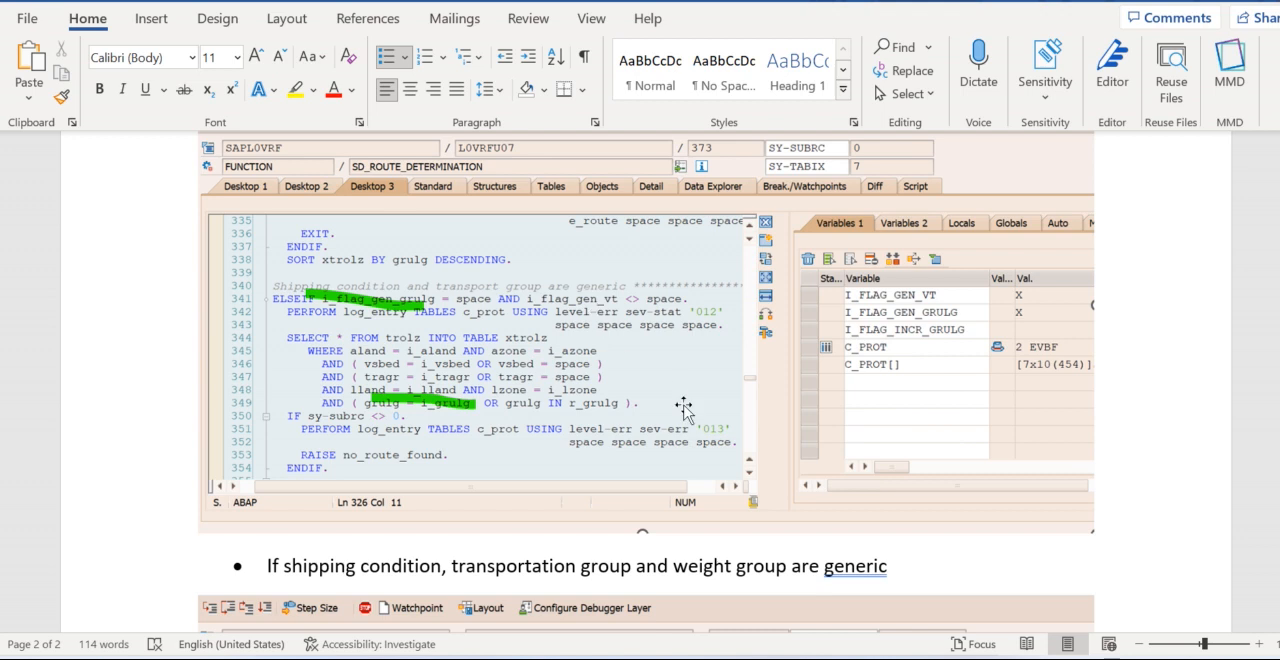
# Scroll to the 'shipping condition, transportation group and weight group are generic' bullet.
pyautogui.scroll(-3)
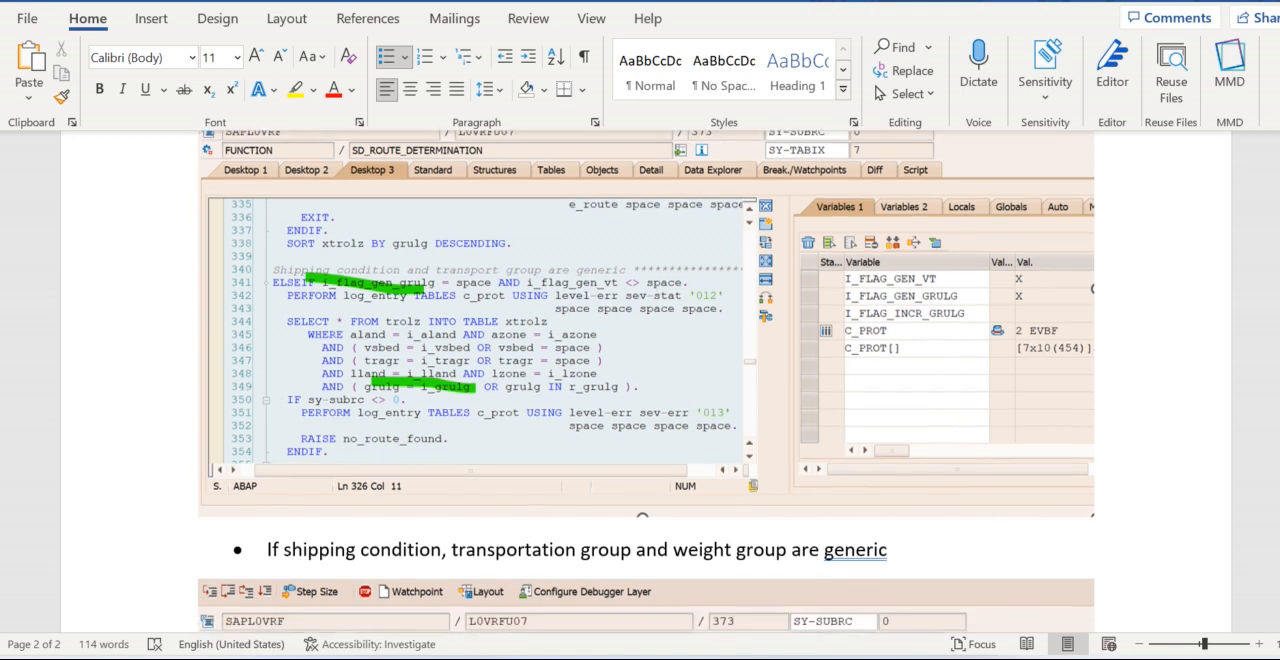
# Scroll to the fourth screenshot and the note on route data going to XTROLZ[].
pyautogui.scroll(-3)
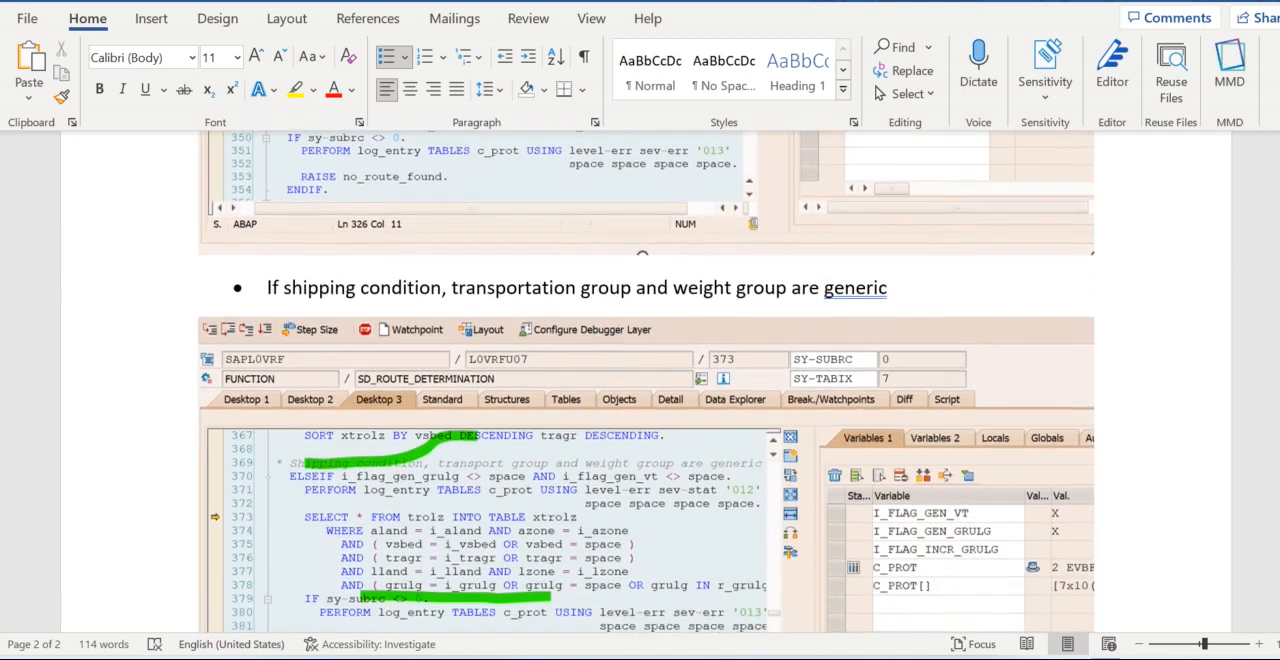
pyautogui.scroll(-3)
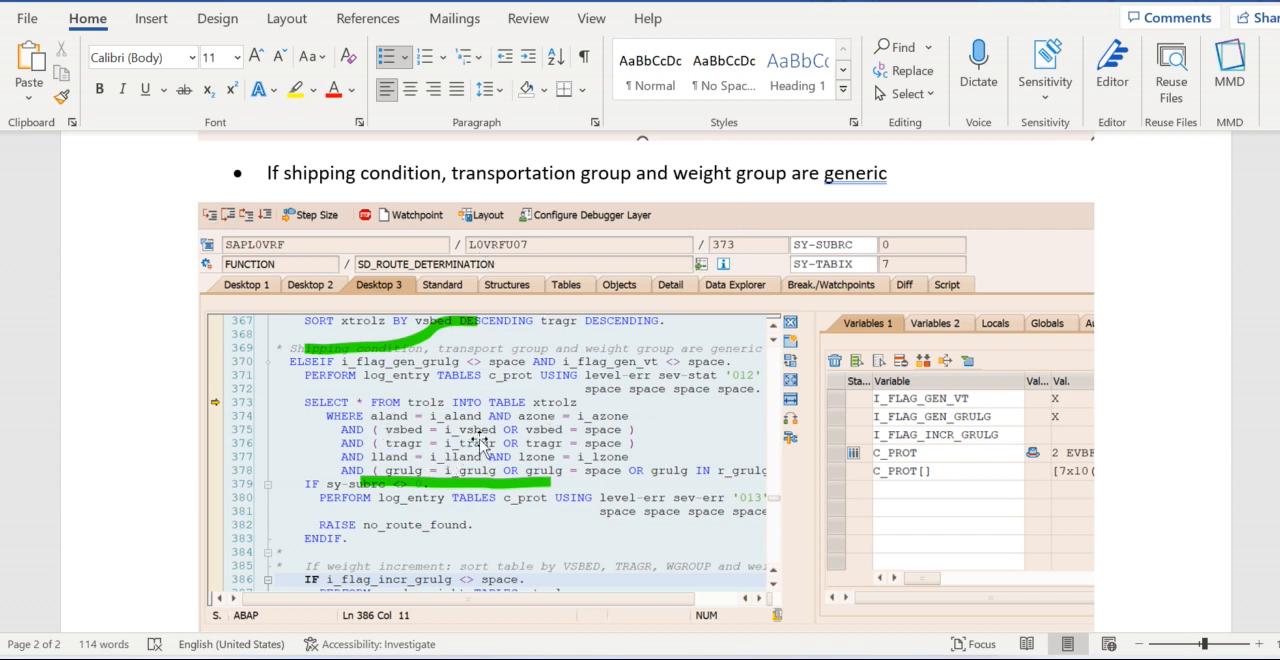
pyautogui.moveTo(542, 442)
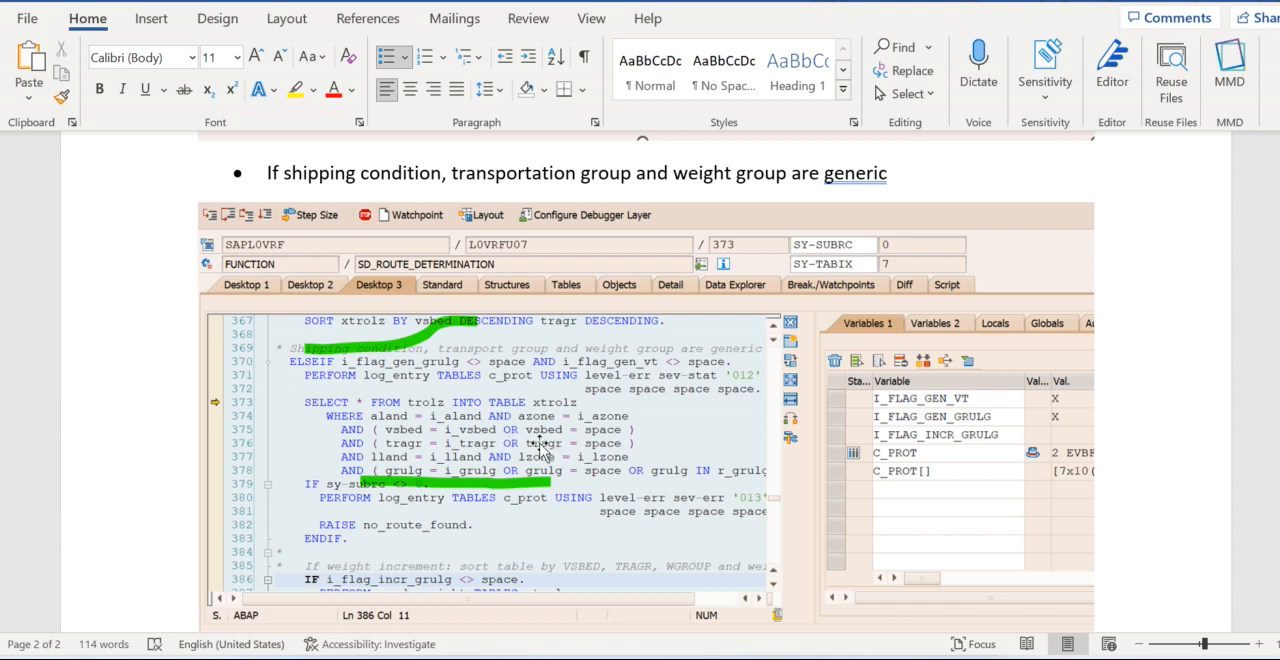
pyautogui.moveTo(606, 517)
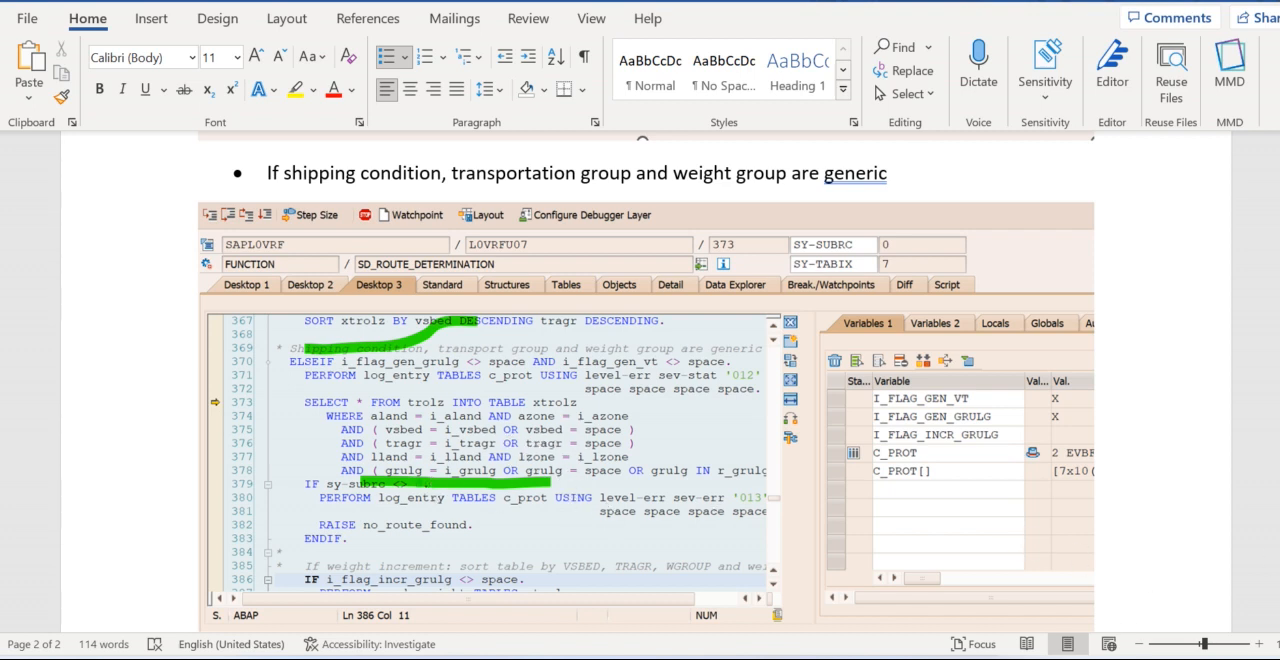
pyautogui.scroll(-3)
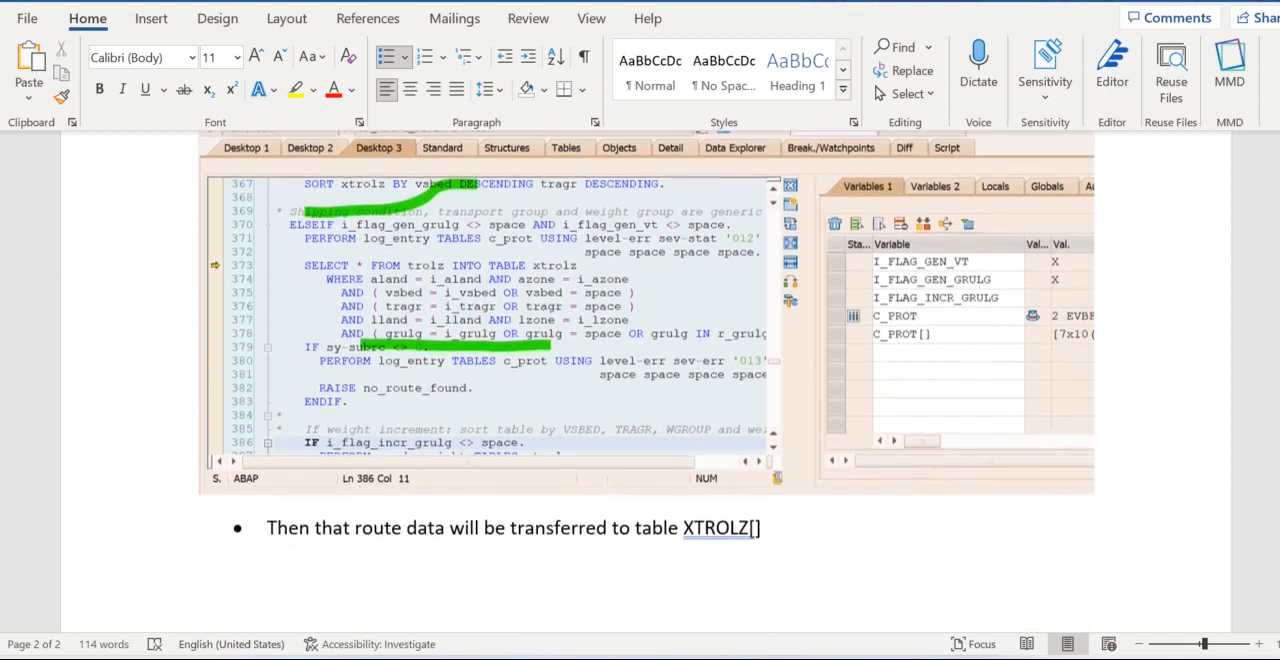